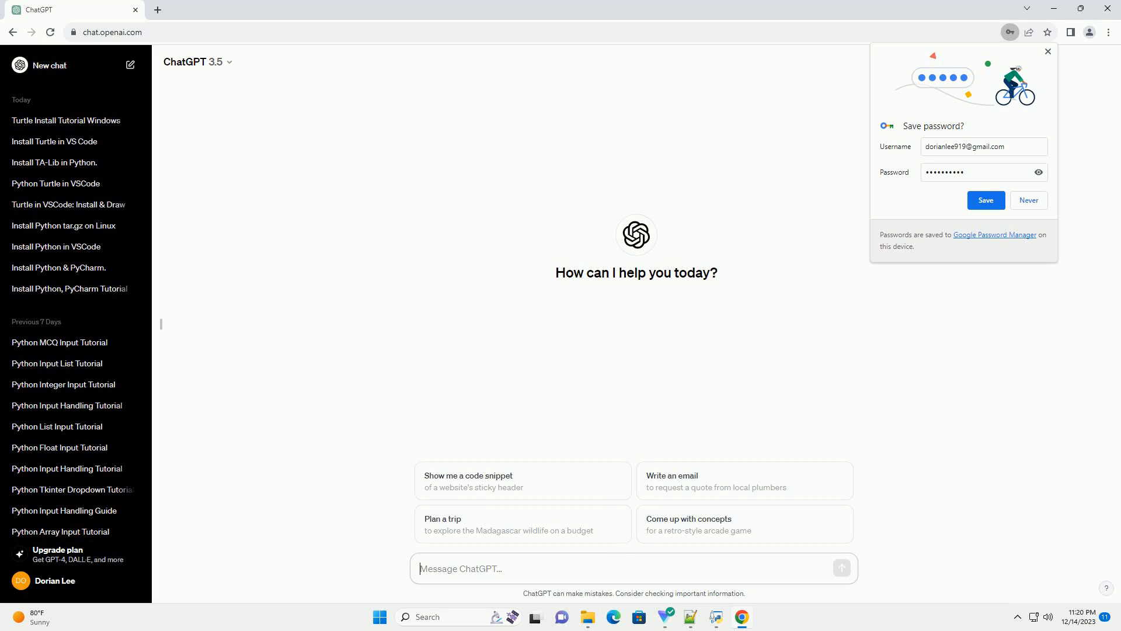
# - Send the request for a tutorial on installing Python Turtle on macOS
pyautogui.press('Return')
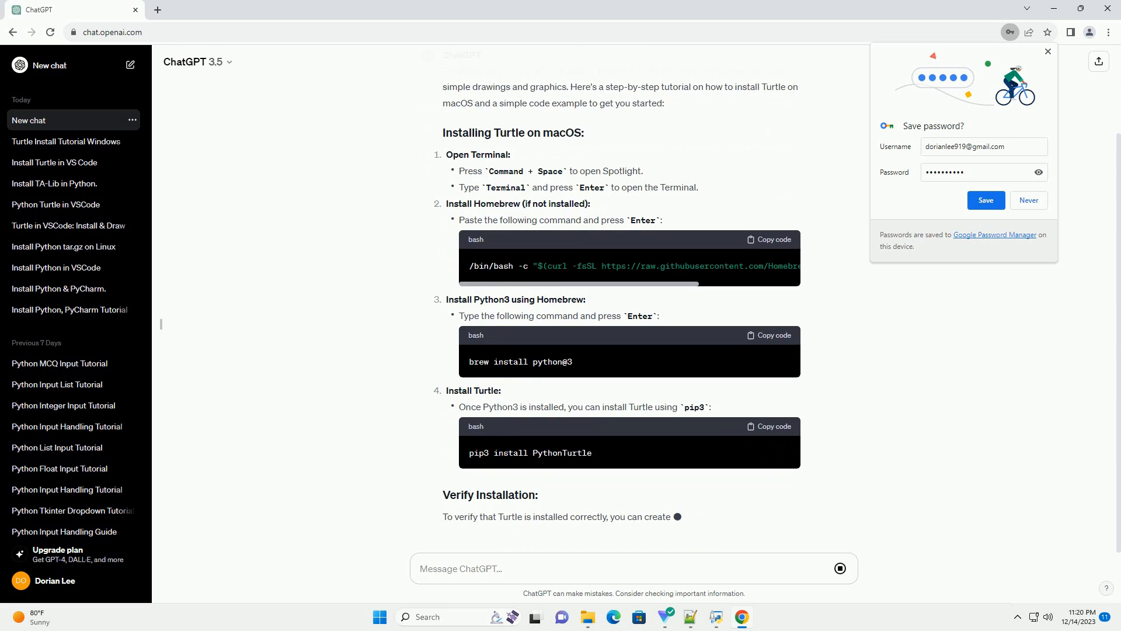
# - Scroll through the finished answer to review the square-drawing script, python3 run command and closing line
pyautogui.scroll(-3)
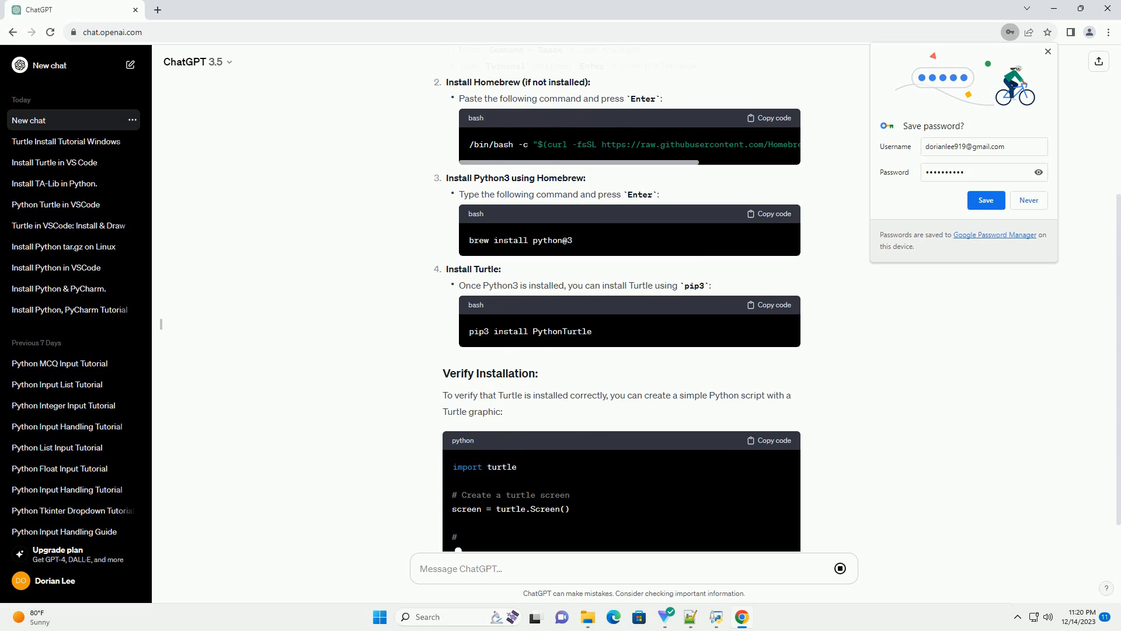
pyautogui.scroll(-3)
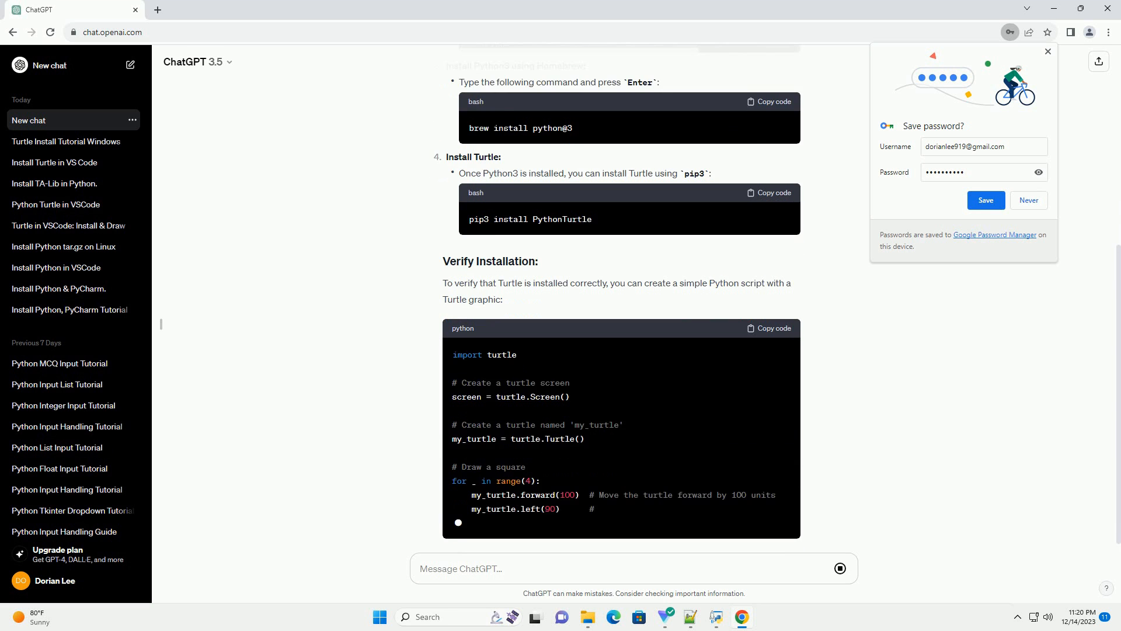
pyautogui.scroll(-3)
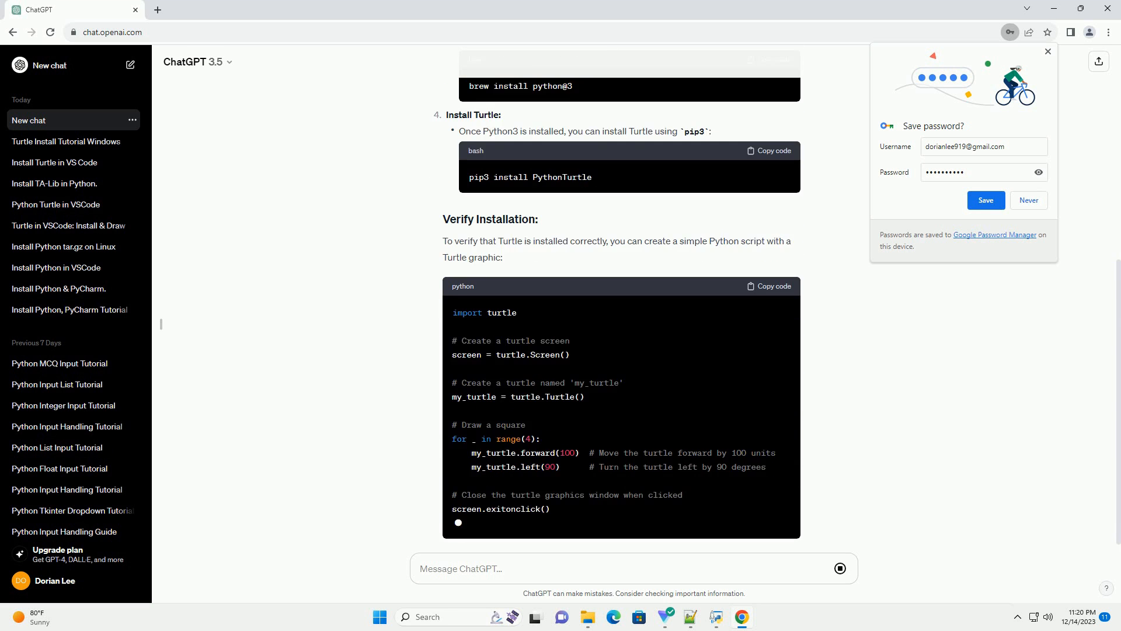
pyautogui.scroll(-3)
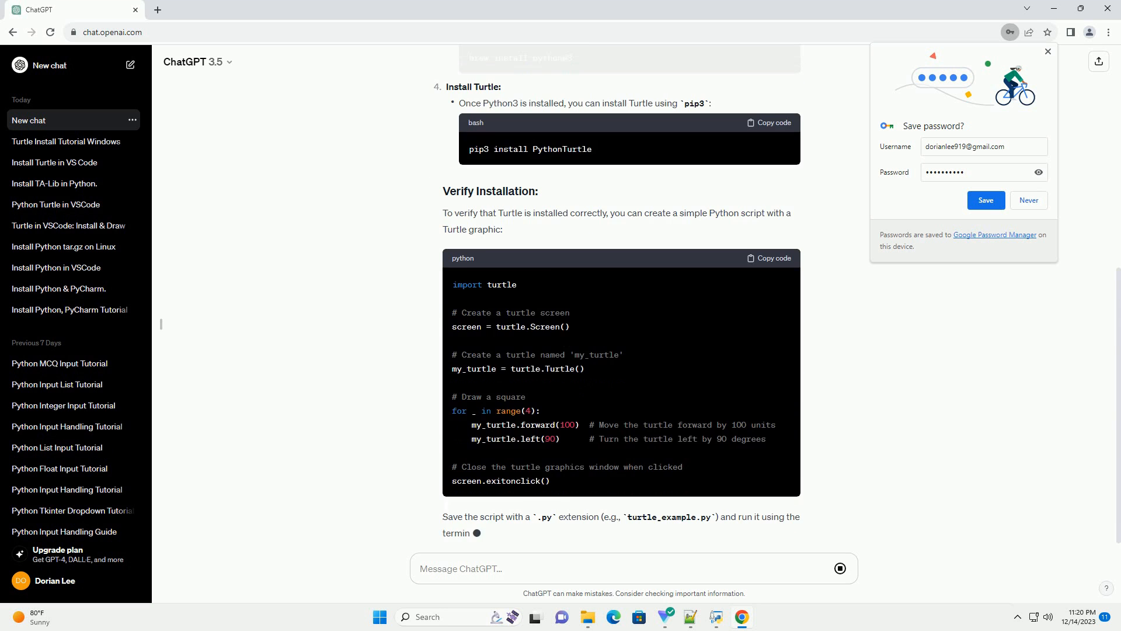
pyautogui.scroll(-3)
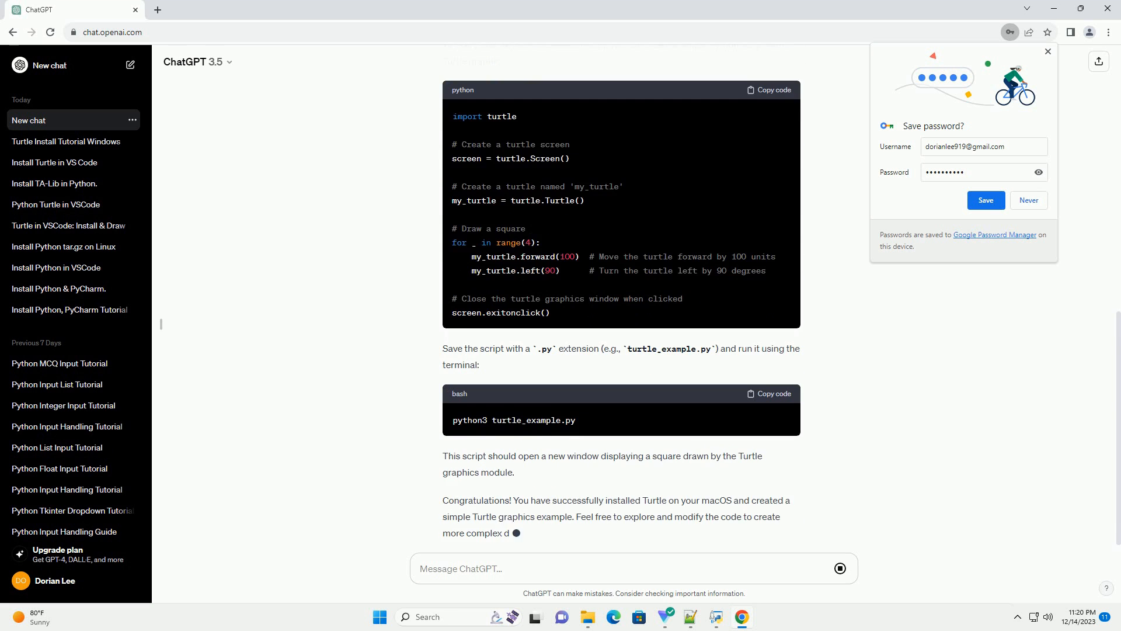
pyautogui.scroll(3)
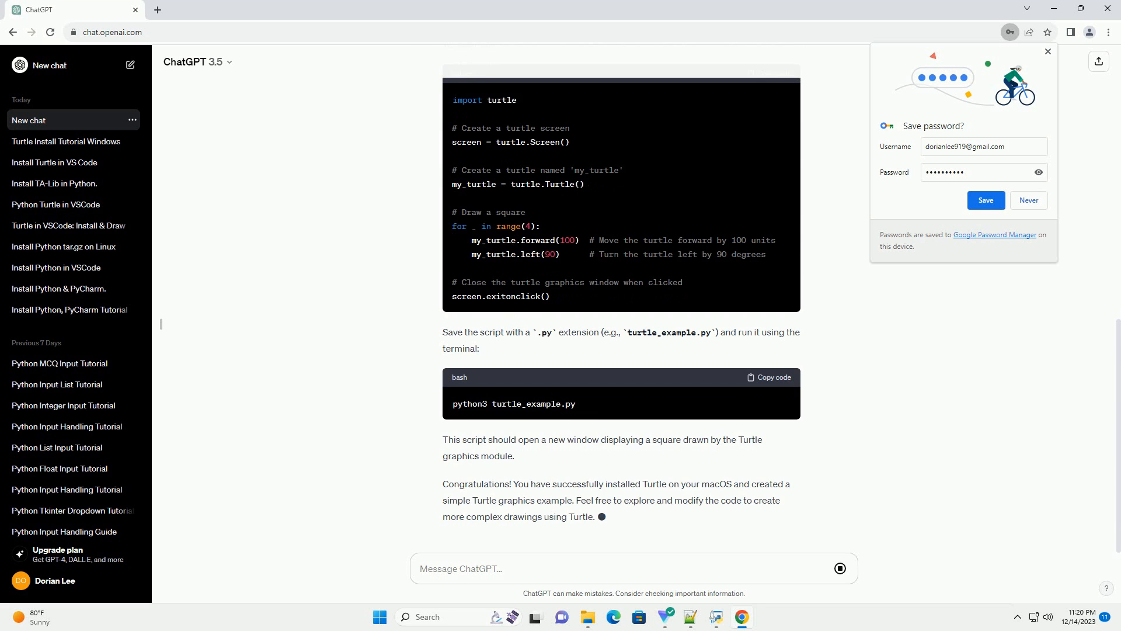